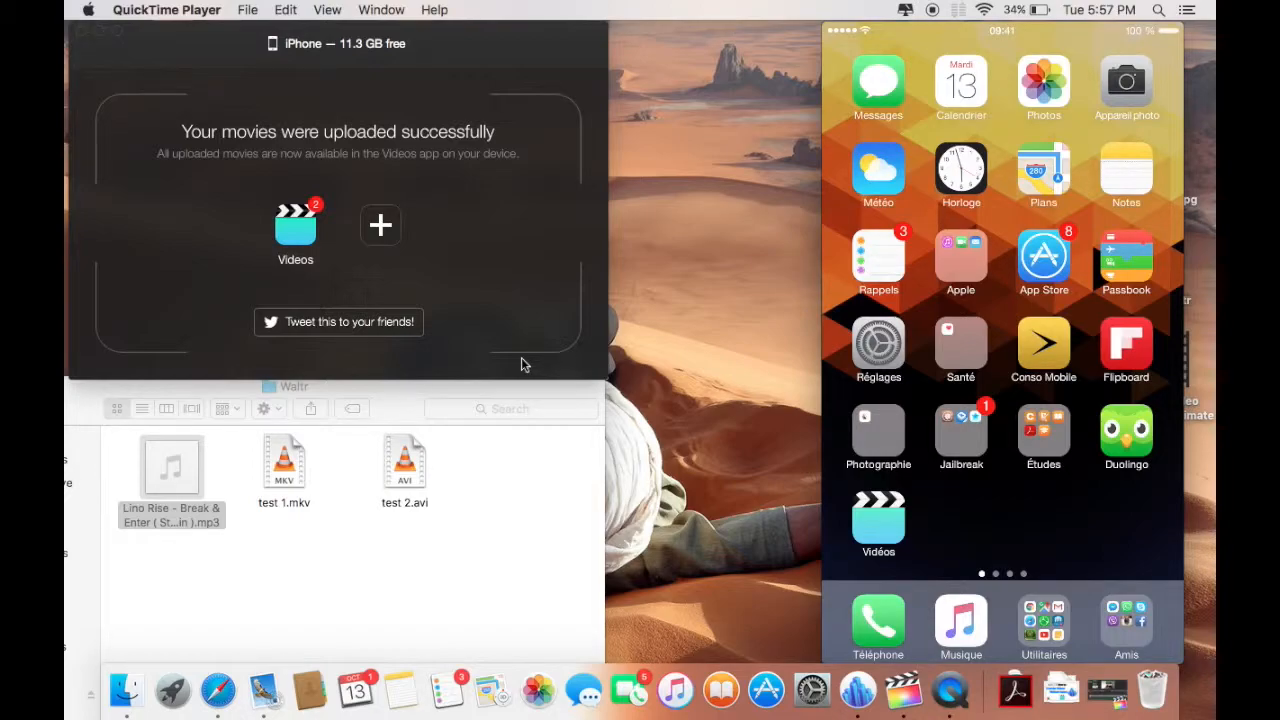
Launch the Musique app on the mirrored iPhone to view recently added songs.
left_click(960, 627)
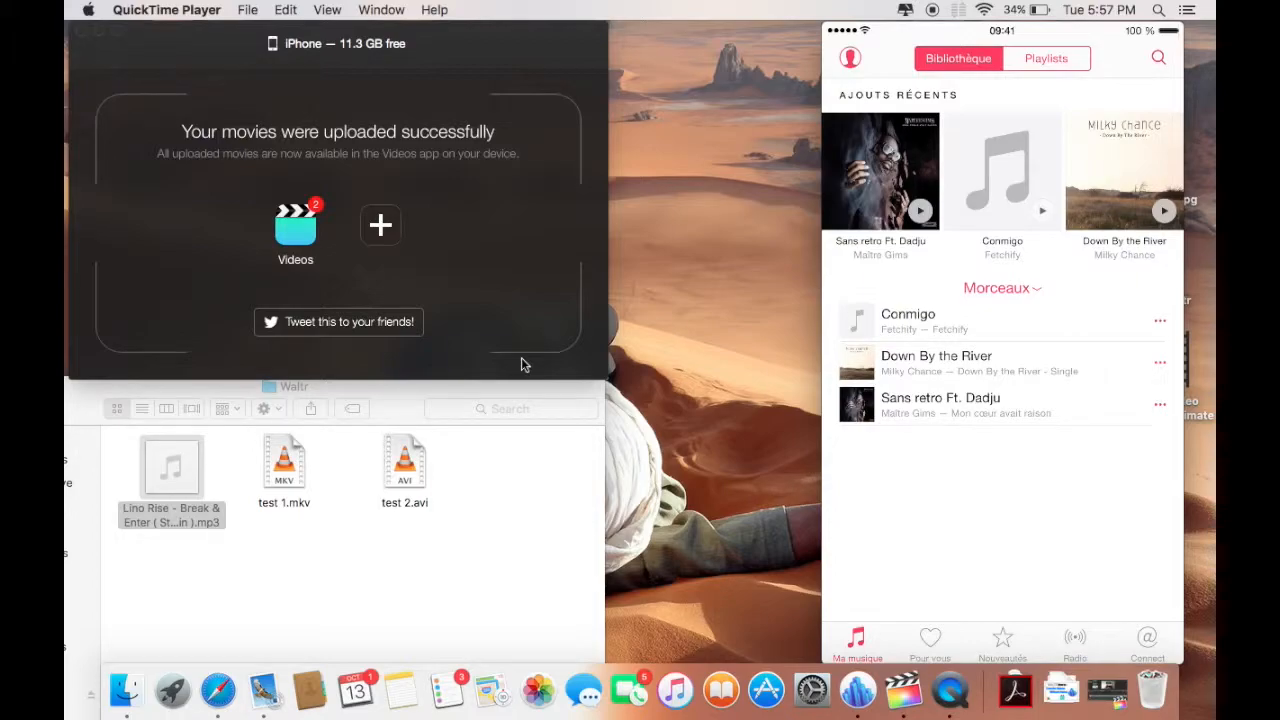
Select the Lino Rise MP3 in Finder's Waltr folder.
left_click(171, 467)
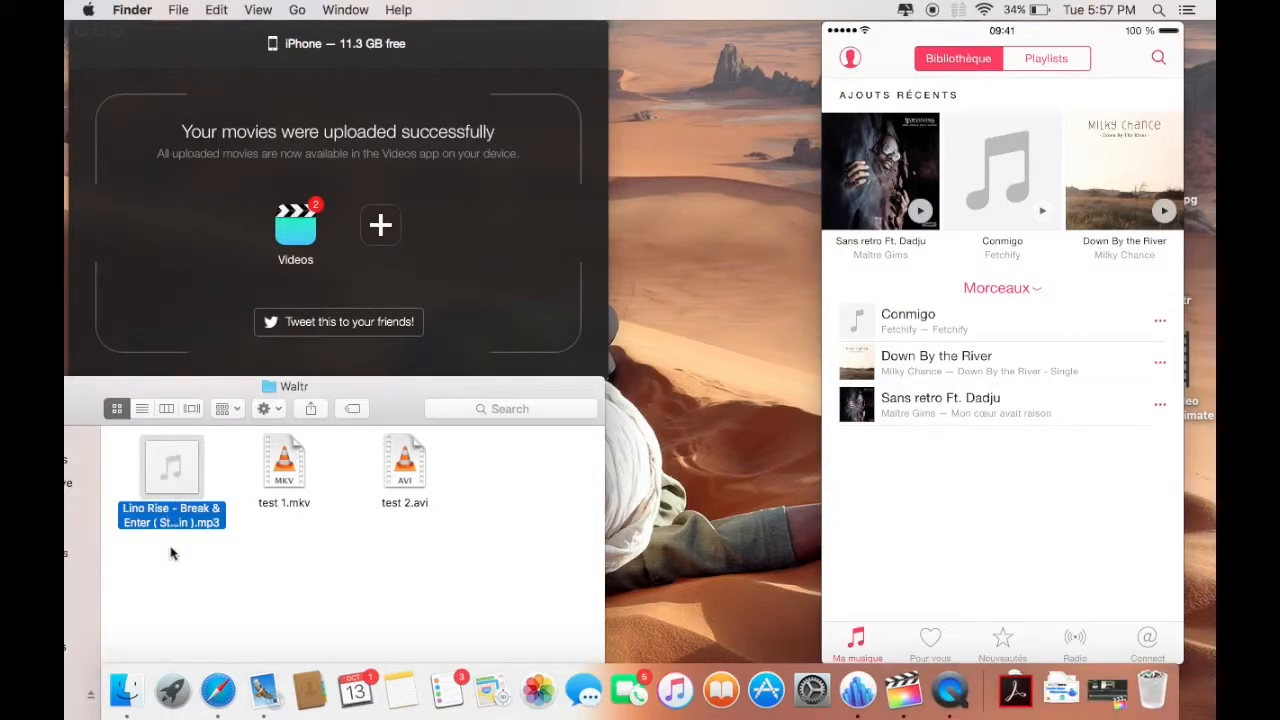
mouse_move(178, 532)
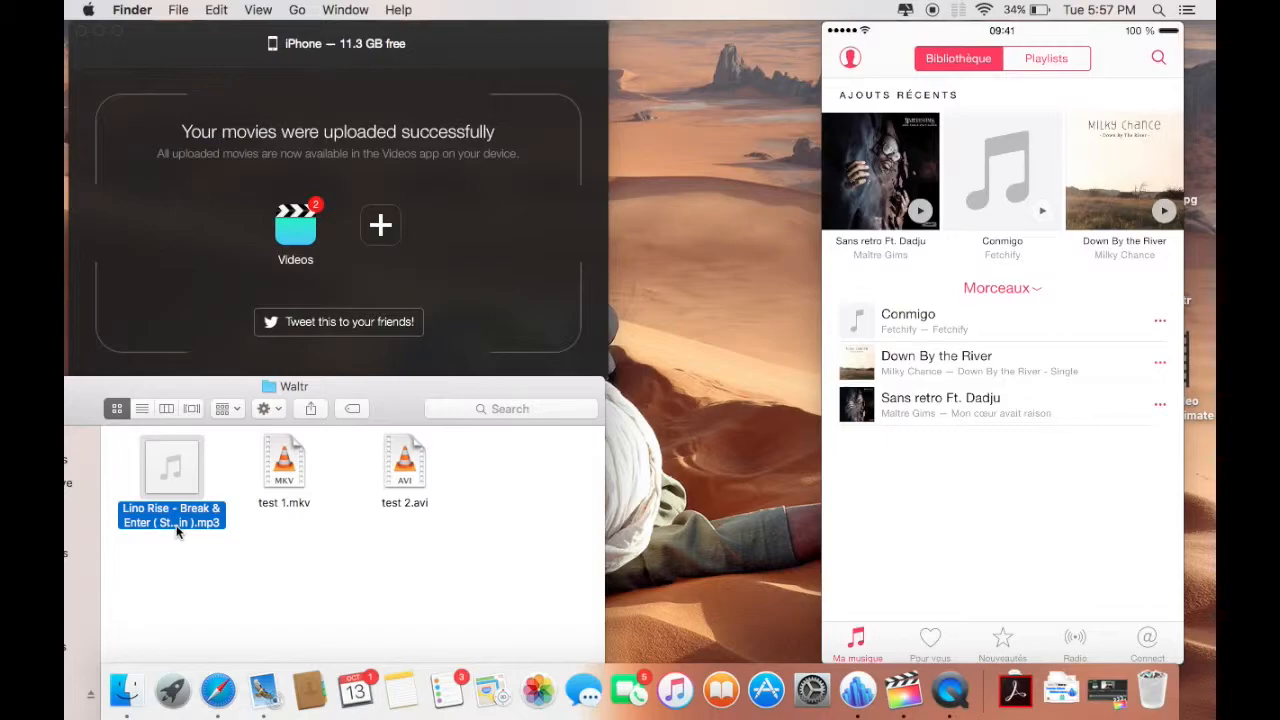
mouse_move(160, 530)
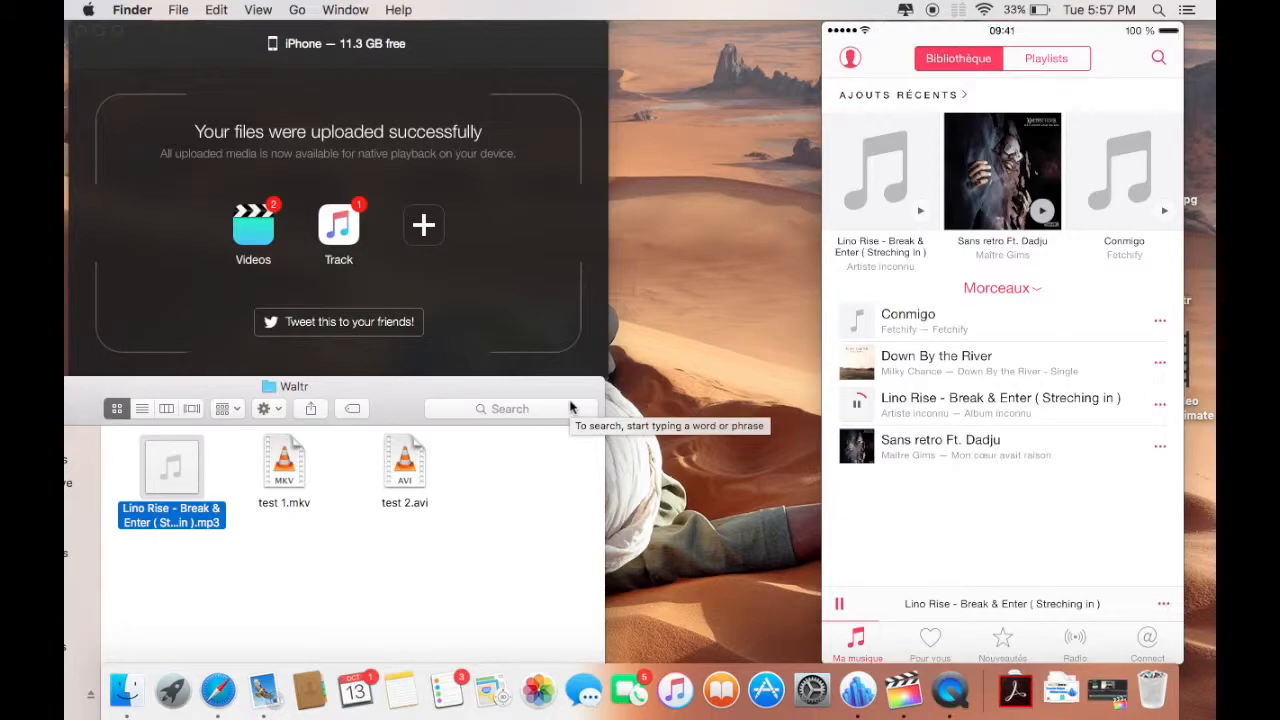
Expand the now-playing view and pause the Lino Rise track.
left_click(1001, 603)
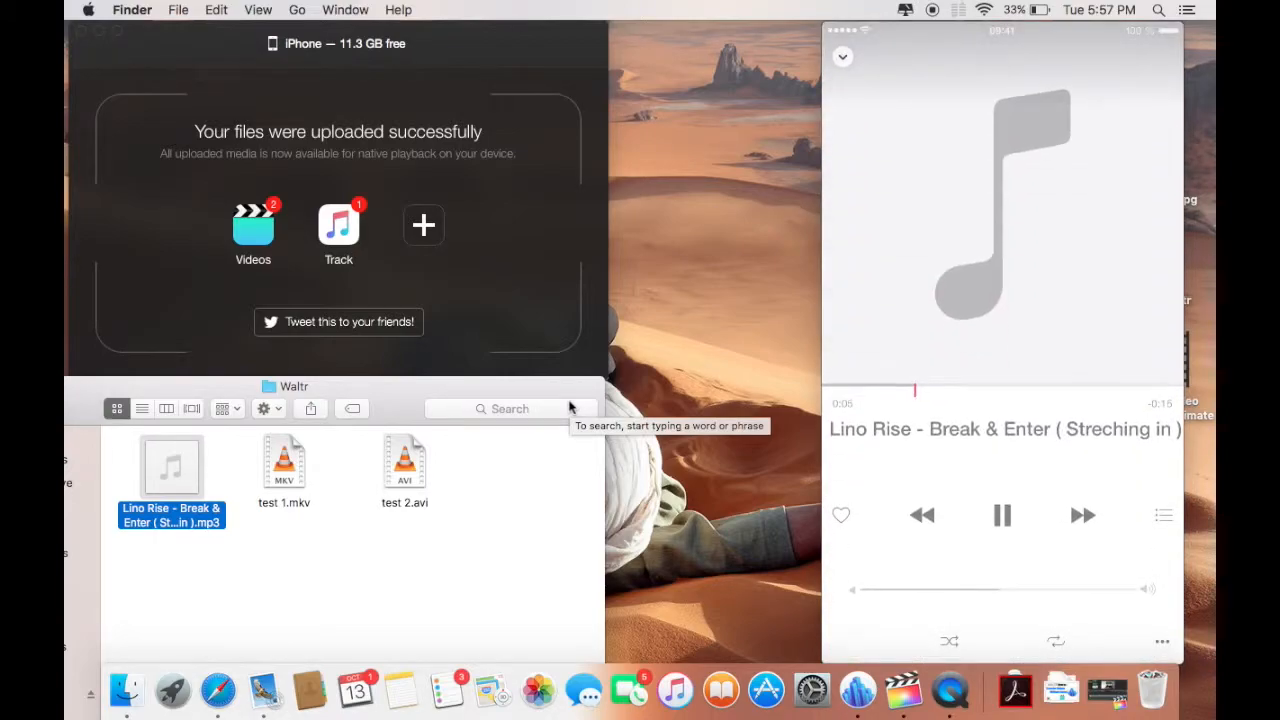
left_click(842, 57)
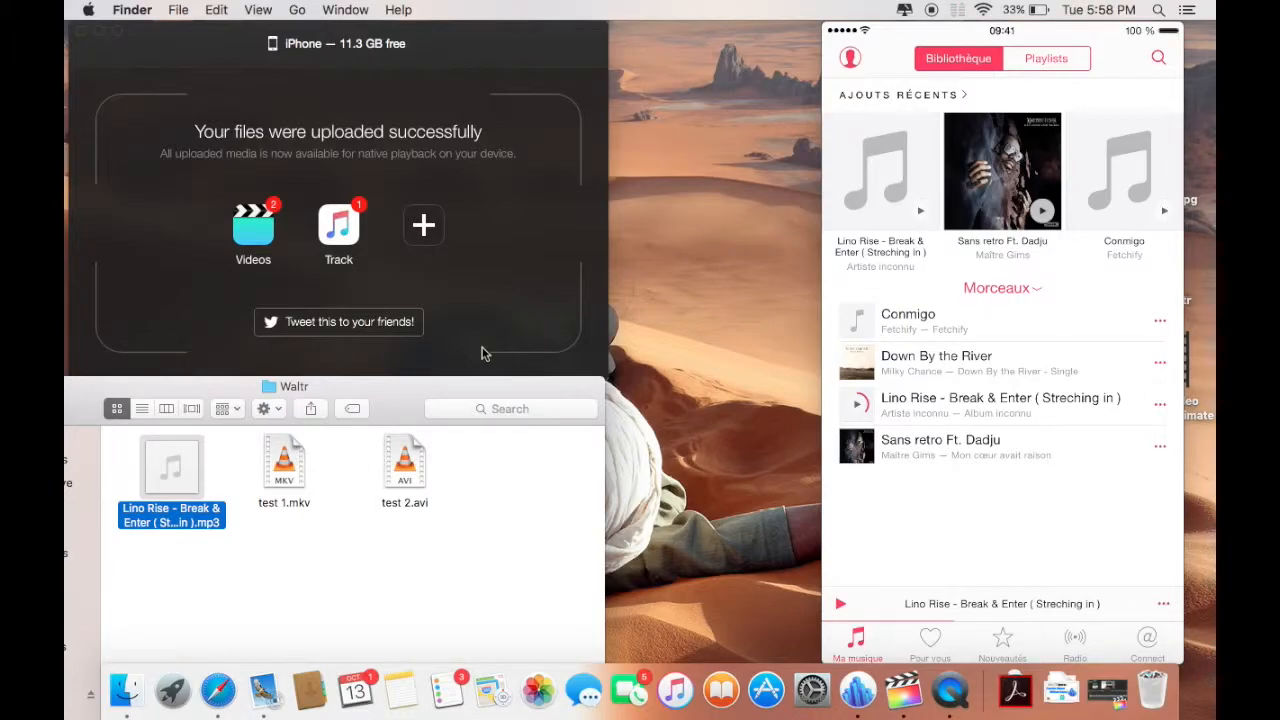
mouse_move(478, 362)
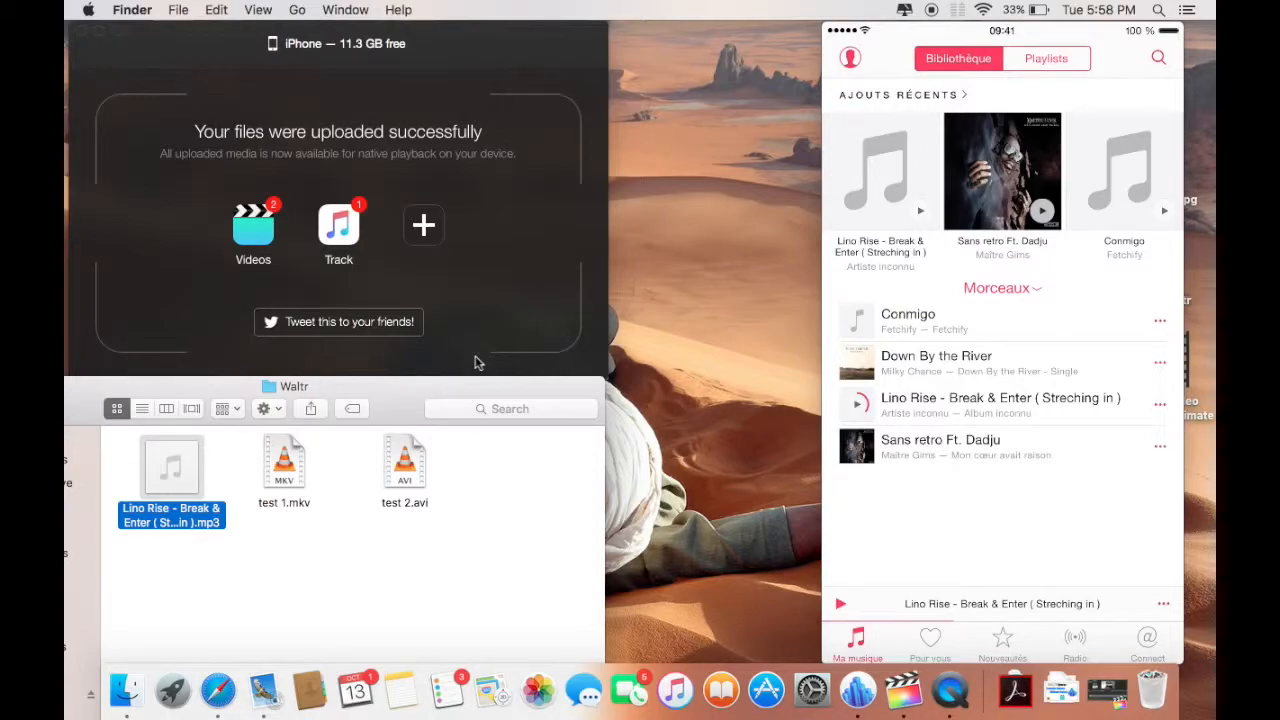
mouse_move(632, 162)
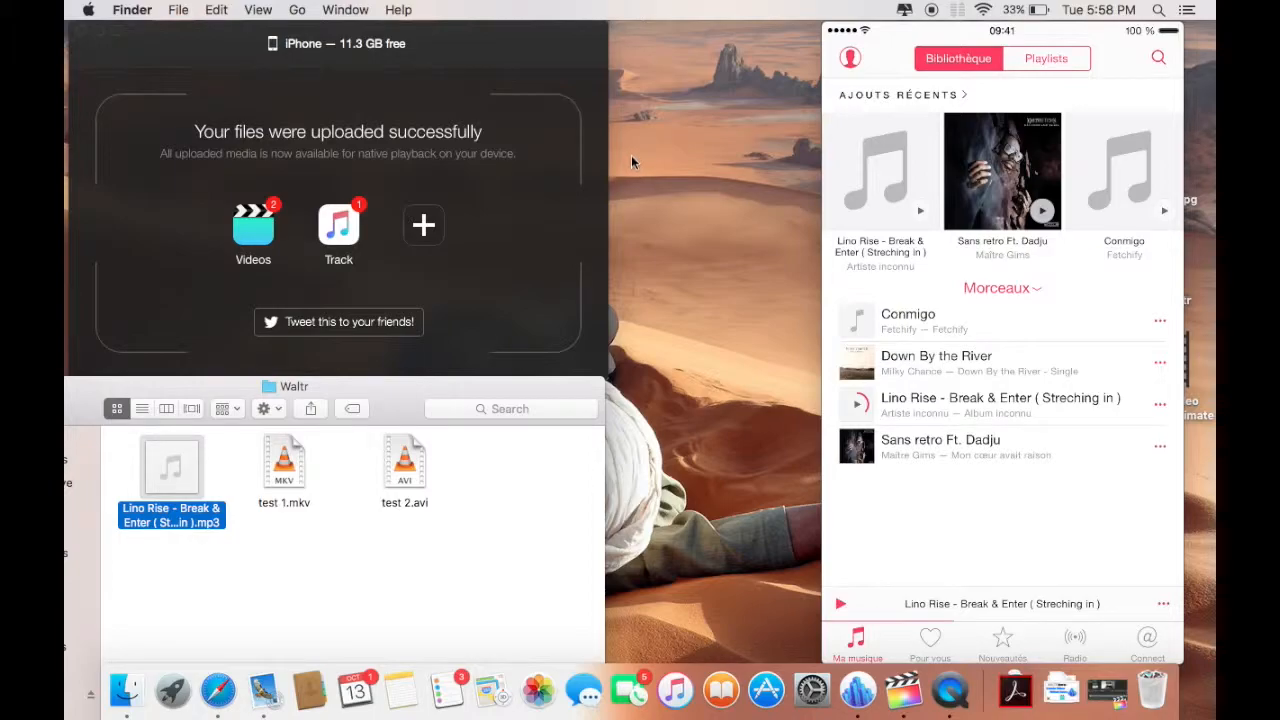